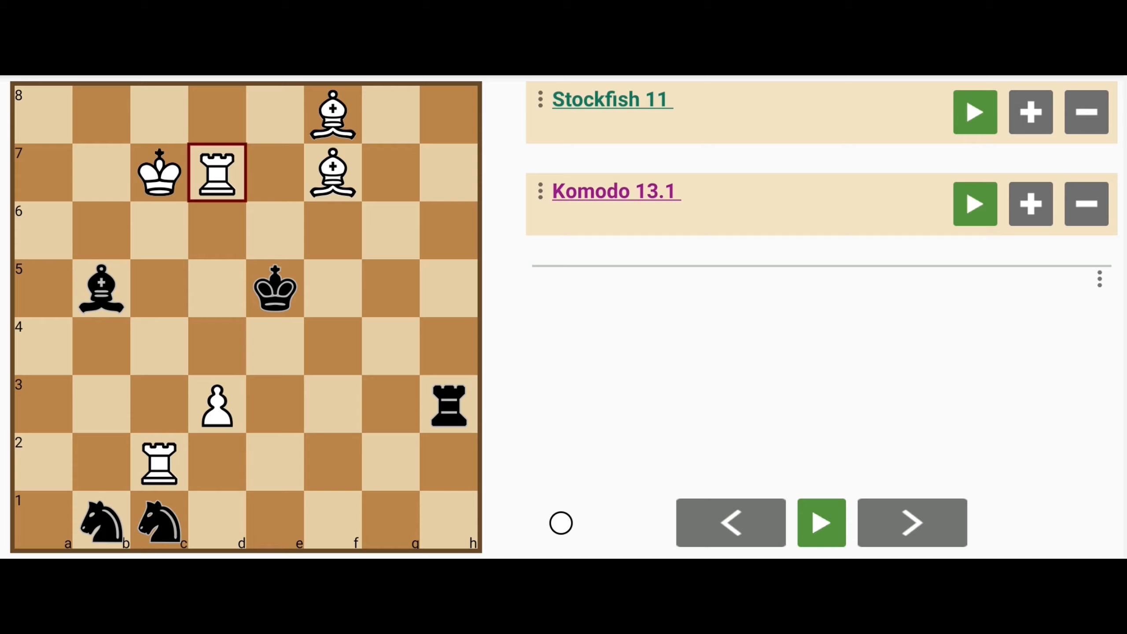
# - Show the line 1. Re7+ Kf4 2. Re4+ Kf3 3. Bd5, then return to the start
pyautogui.click(822, 523)
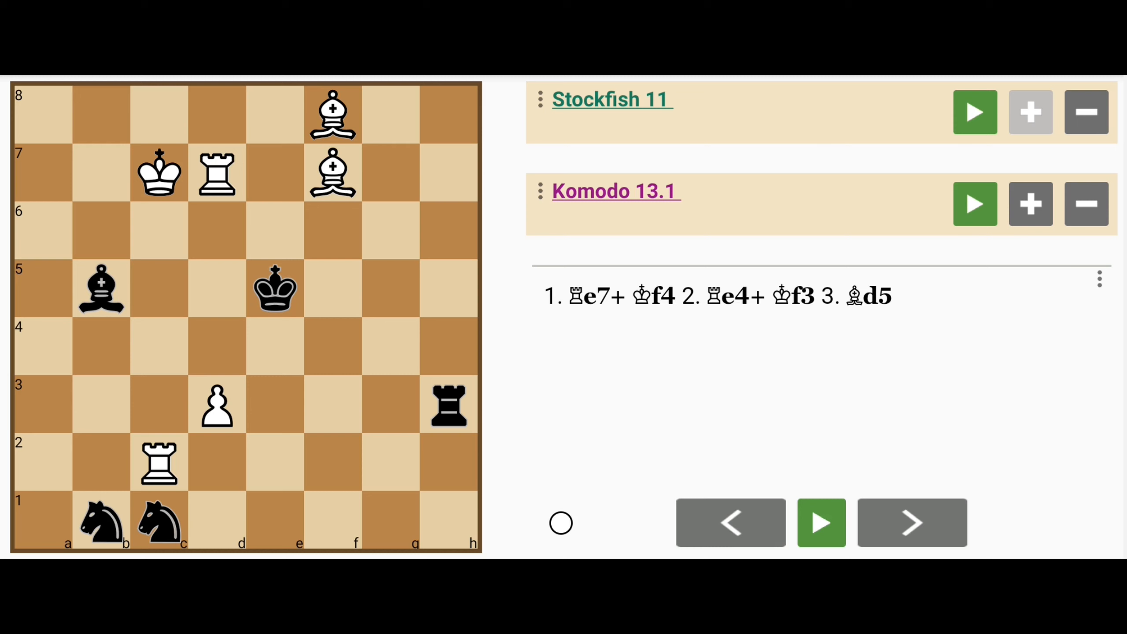
# - Run Stockfish and Komodo while entering 1. Rf2 Bxd3 2. Bg7+ Ke4 3. Re7# and 1...Nxd3
pyautogui.click(975, 111)
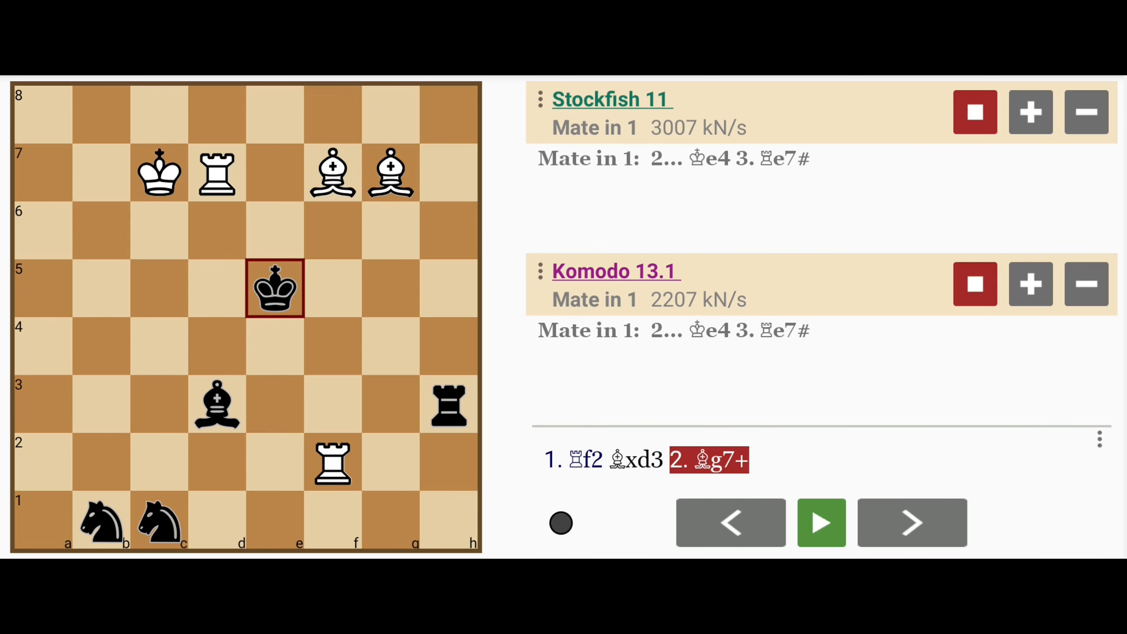
pyautogui.click(912, 523)
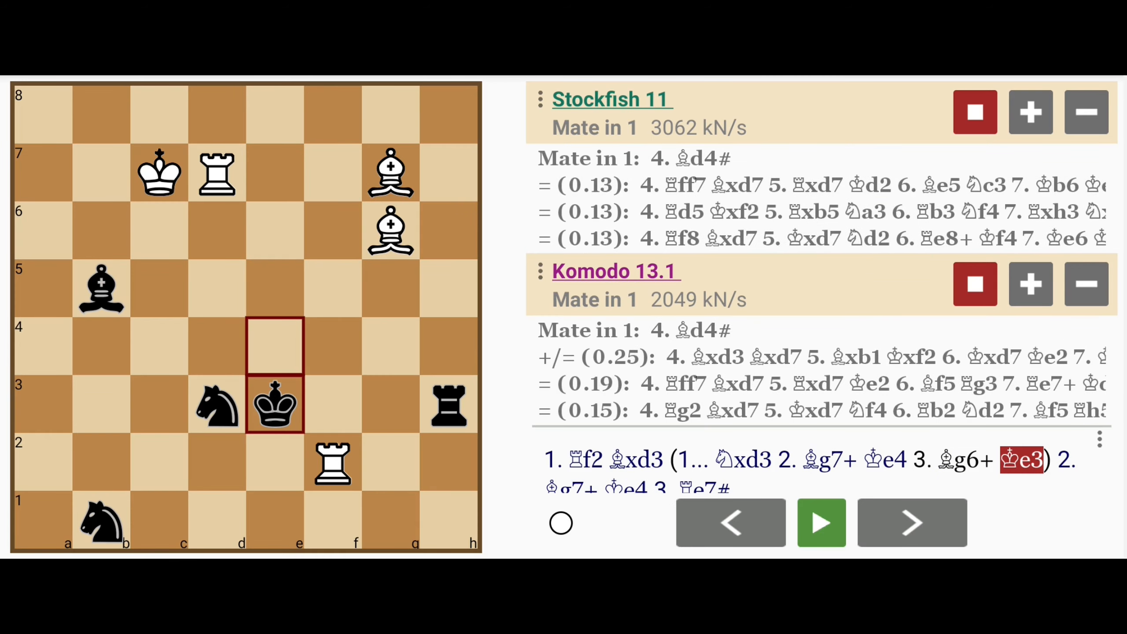
pyautogui.click(912, 523)
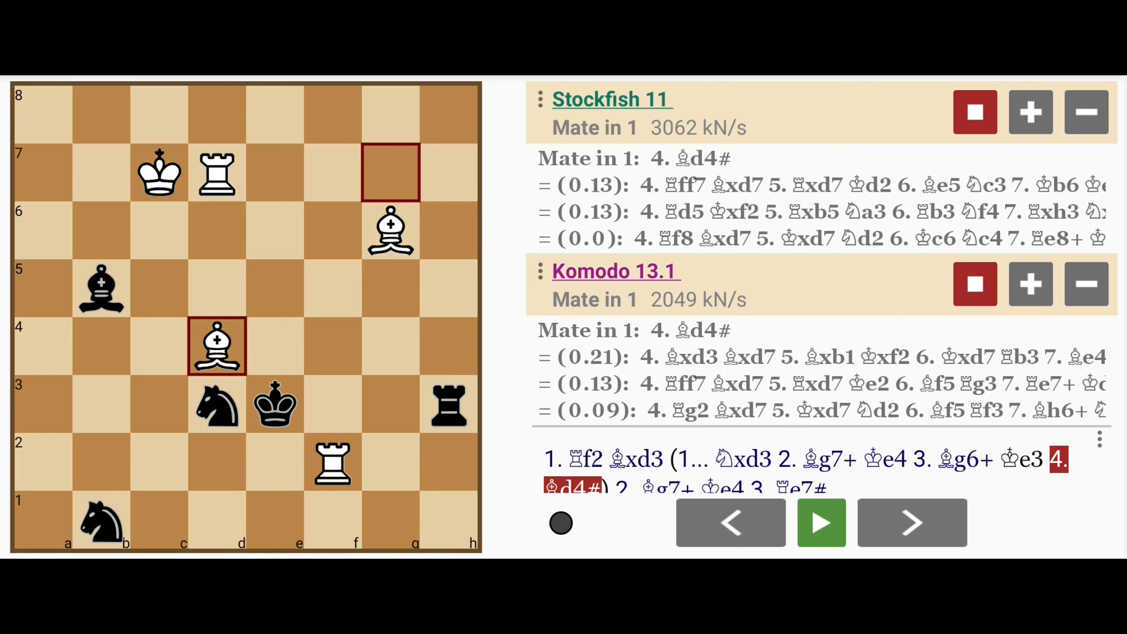
# - Play 4. Bd4# in the Nxd3 line, then jump back to the position after 1...Nxd3
pyautogui.click(731, 523)
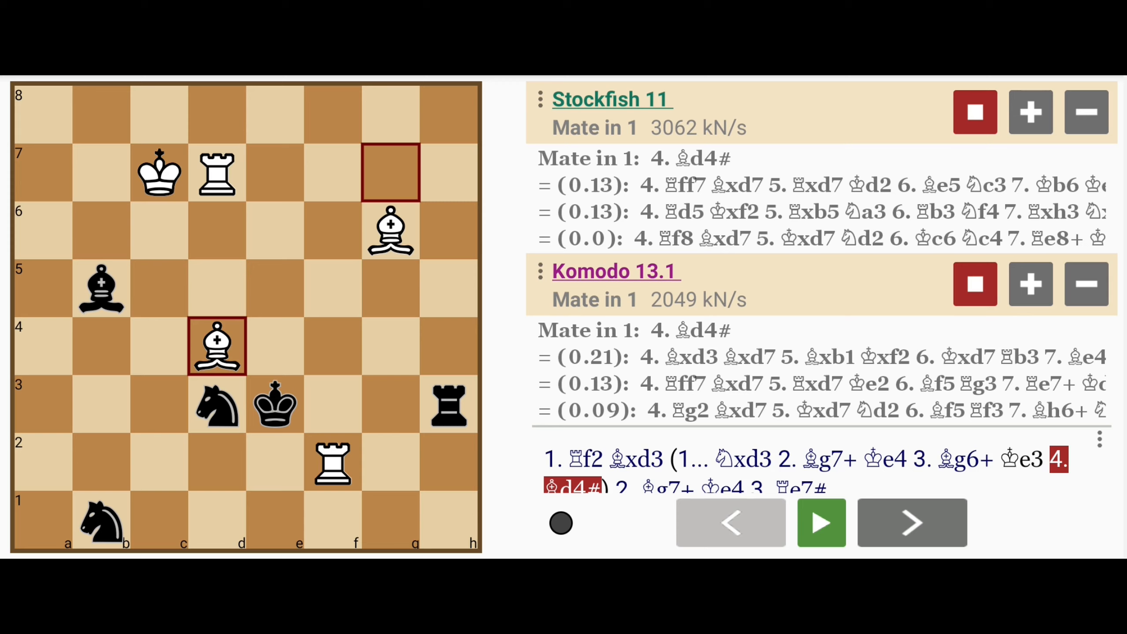
pyautogui.click(912, 523)
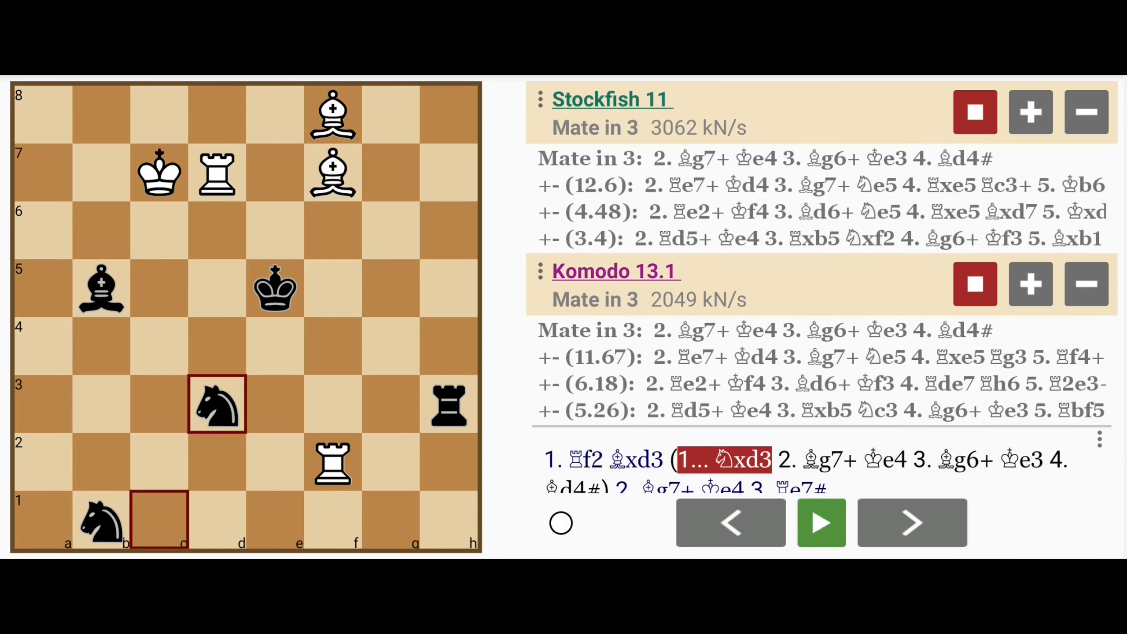